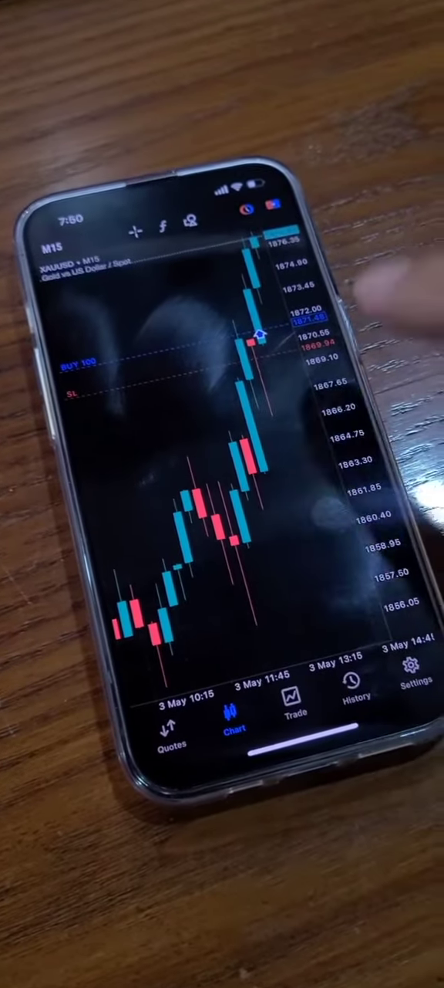
# Open the order window for the BUY 100 XAUUSD position from the chart
pyautogui.click(410, 679)
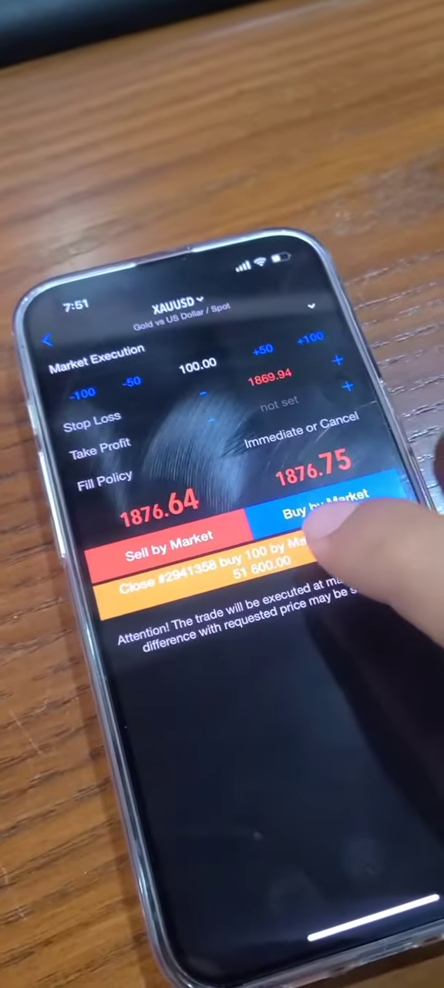
# Close the 100-lot gold buy by market for a 51,600.00 profit
pyautogui.click(328, 516)
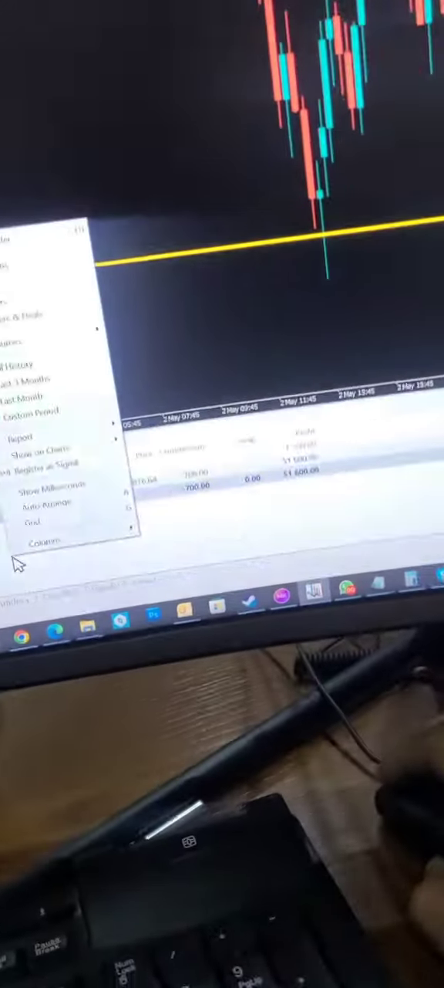
# Switch the History tab to a longer period covering trades back to April 2021
pyautogui.click(32, 415)
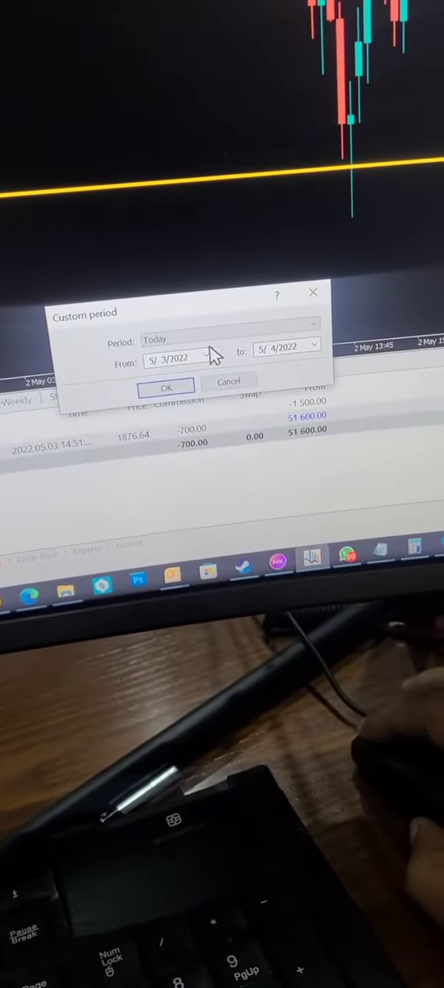
pyautogui.click(228, 323)
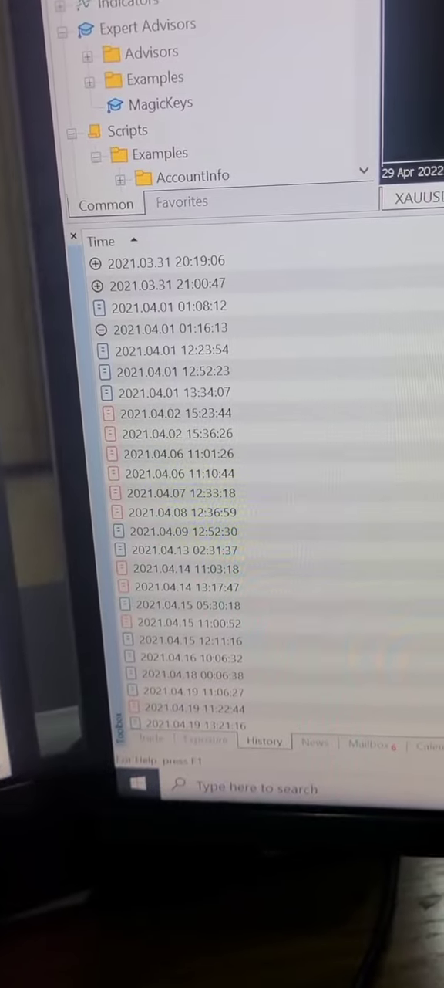
# Scroll the trade history to the bottom summary showing 3,504,399.40 total profit
pyautogui.scroll(-3)
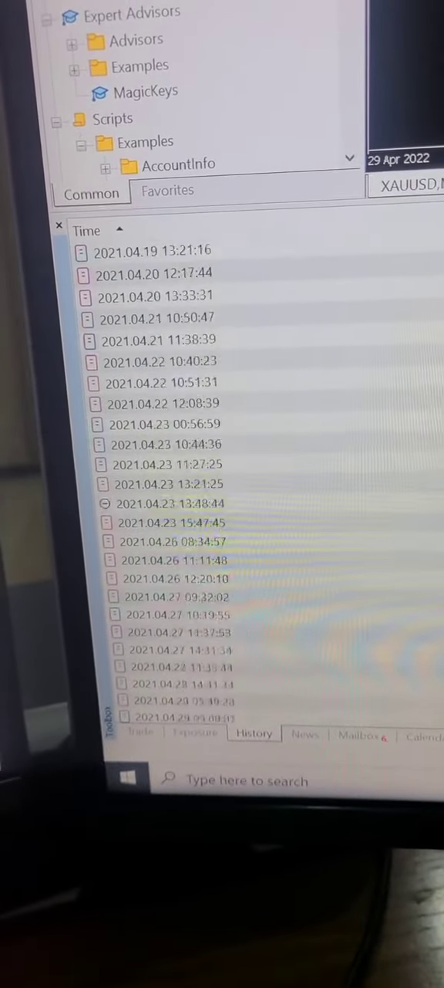
pyautogui.scroll(-3)
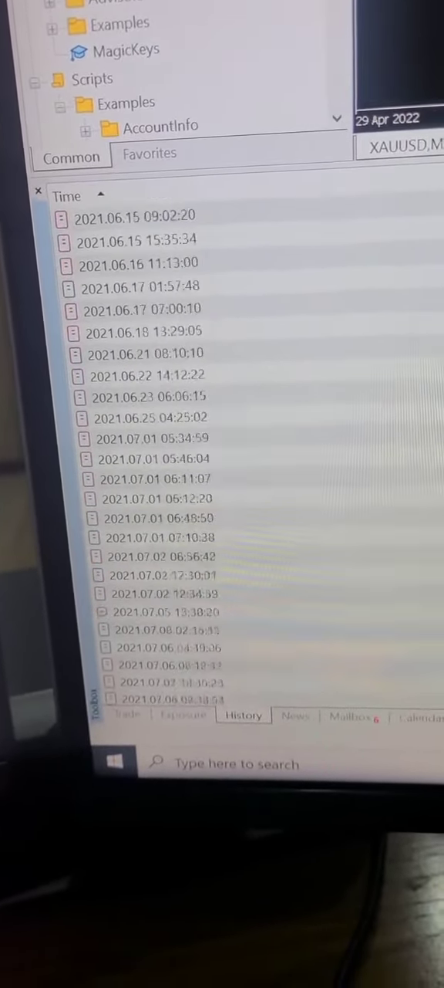
pyautogui.scroll(-3)
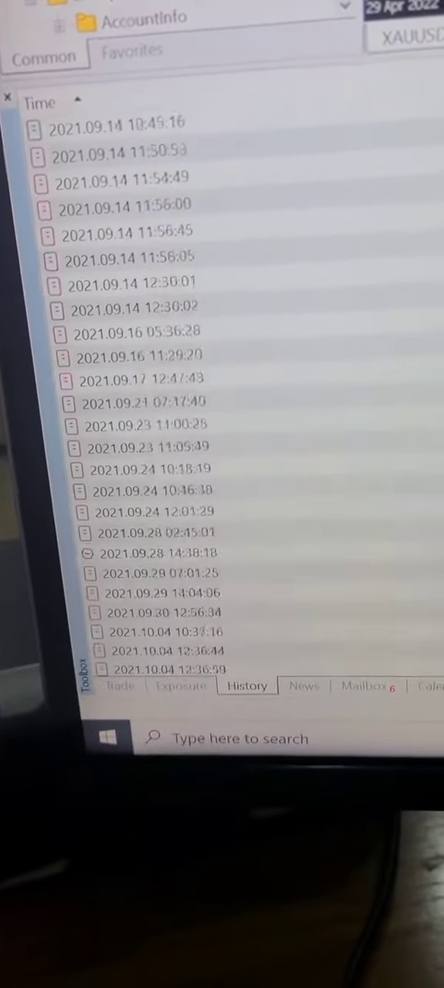
pyautogui.scroll(-3)
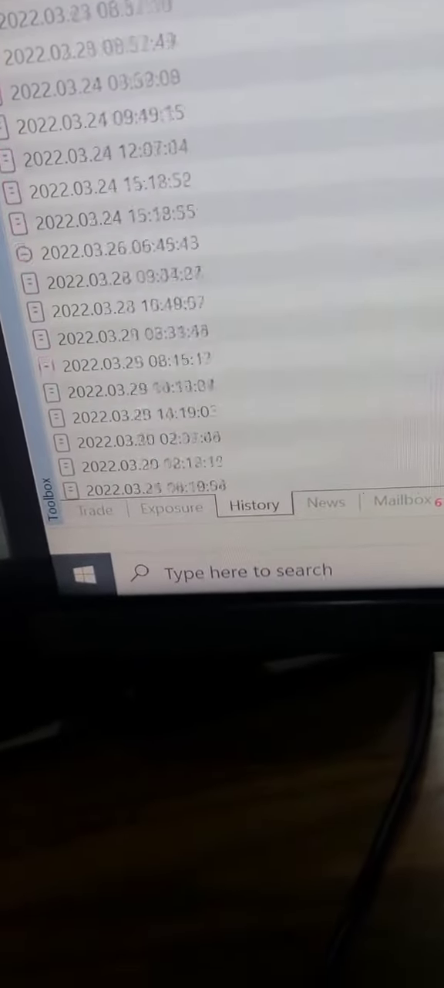
pyautogui.scroll(-3)
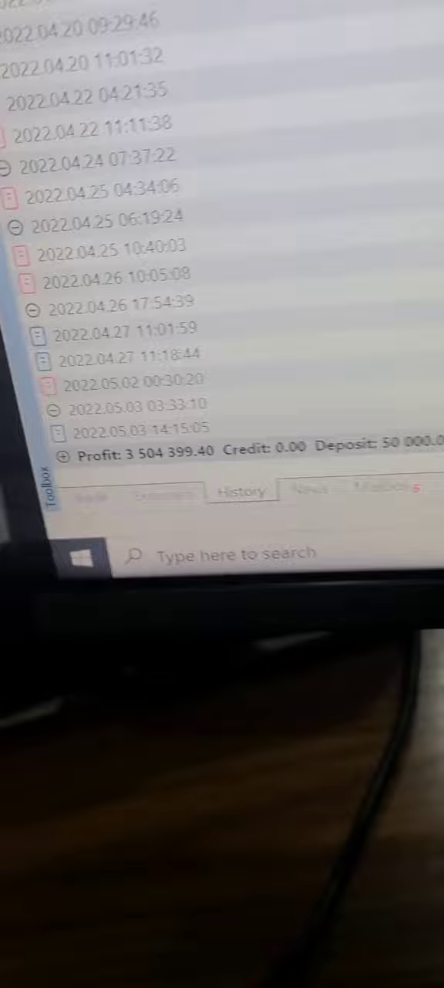